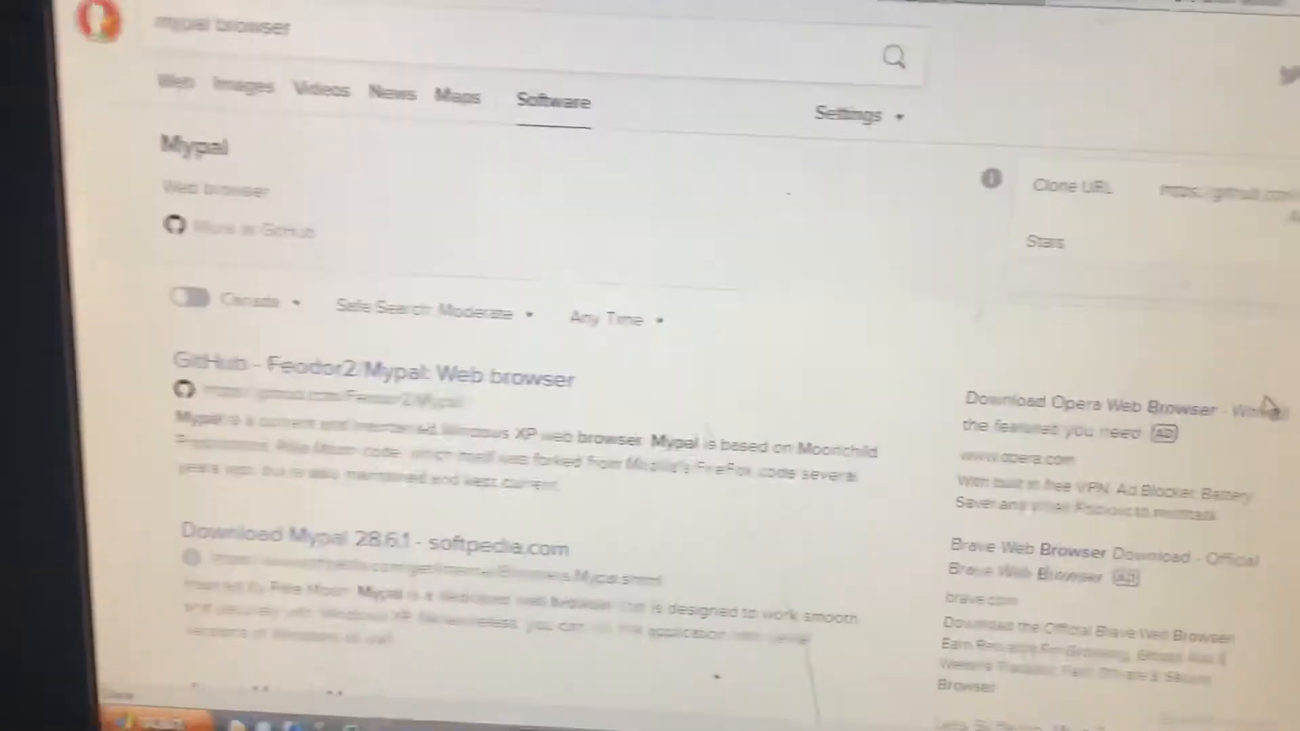
- Scroll down through the DuckDuckGo results past MajorGeeks, Dell Community and MSFN
{"action": "scroll", "scroll_direction": "down", "scroll_amount": 3}
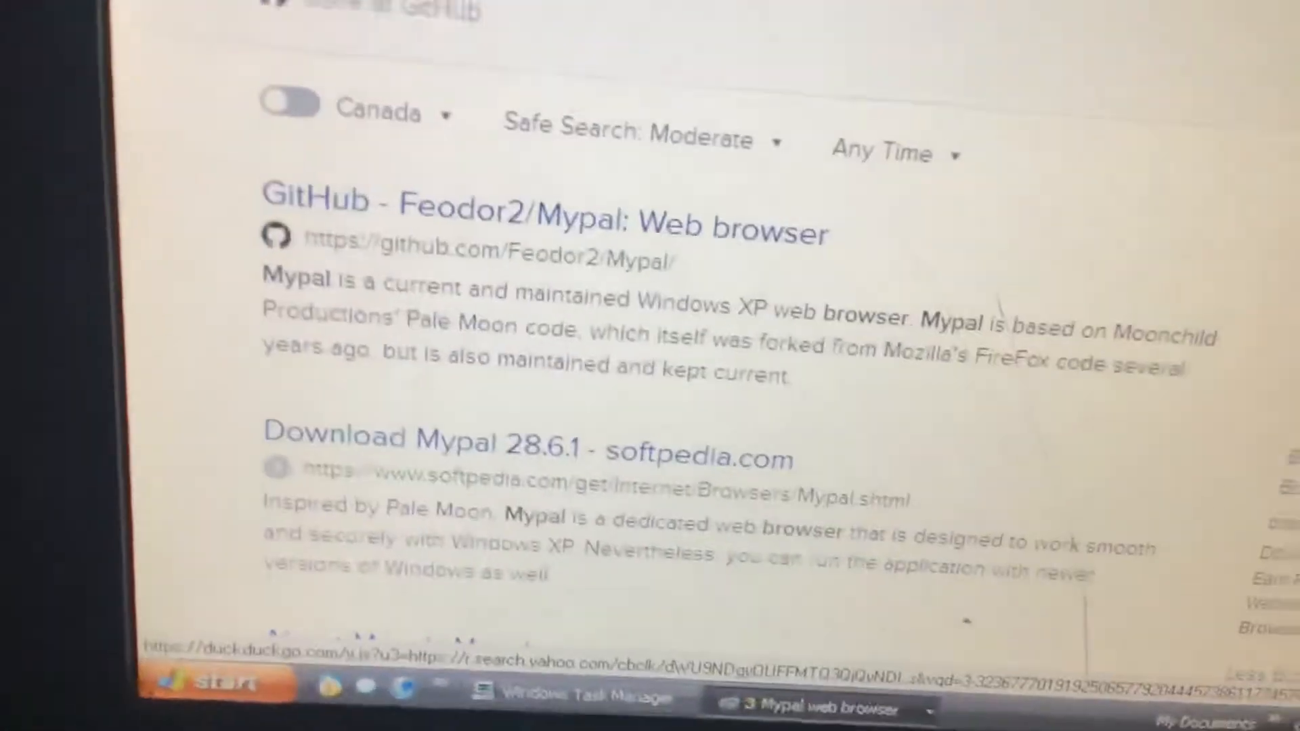
{"action": "scroll", "scroll_direction": "down", "scroll_amount": 3}
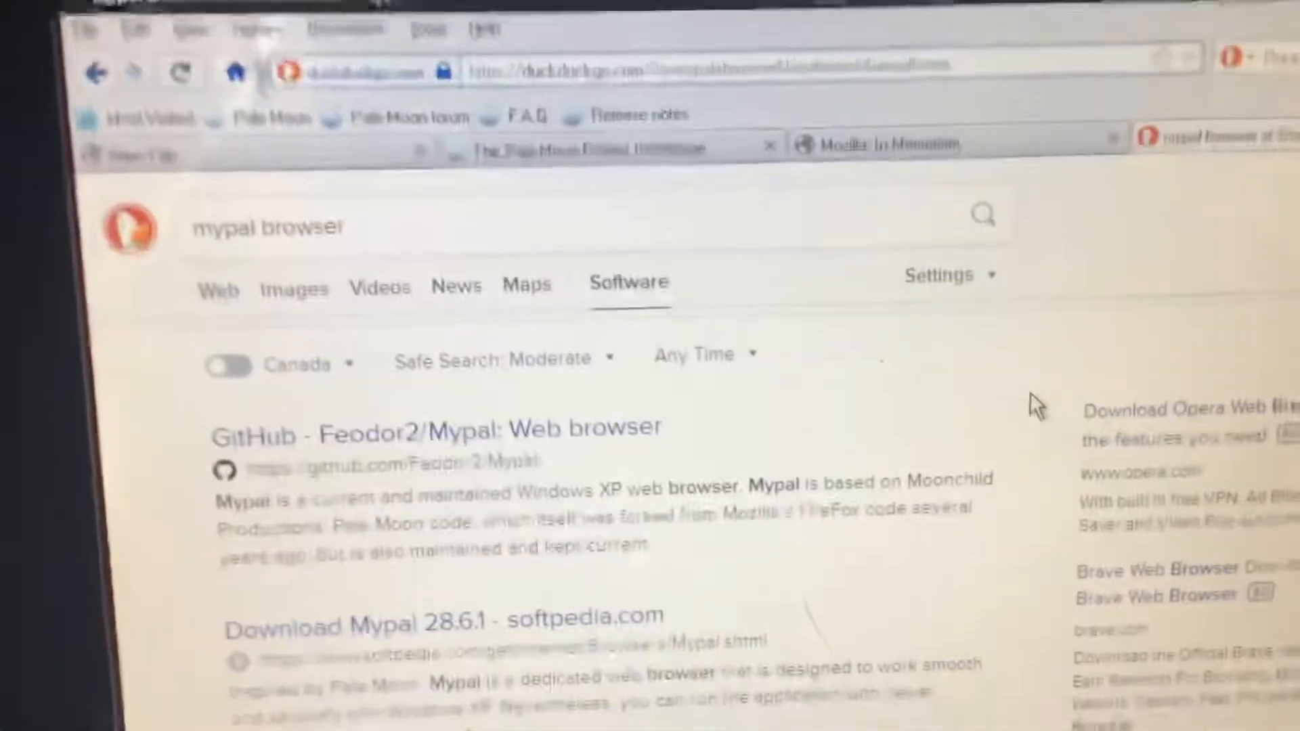
{"action": "scroll", "scroll_direction": "down", "scroll_amount": 3}
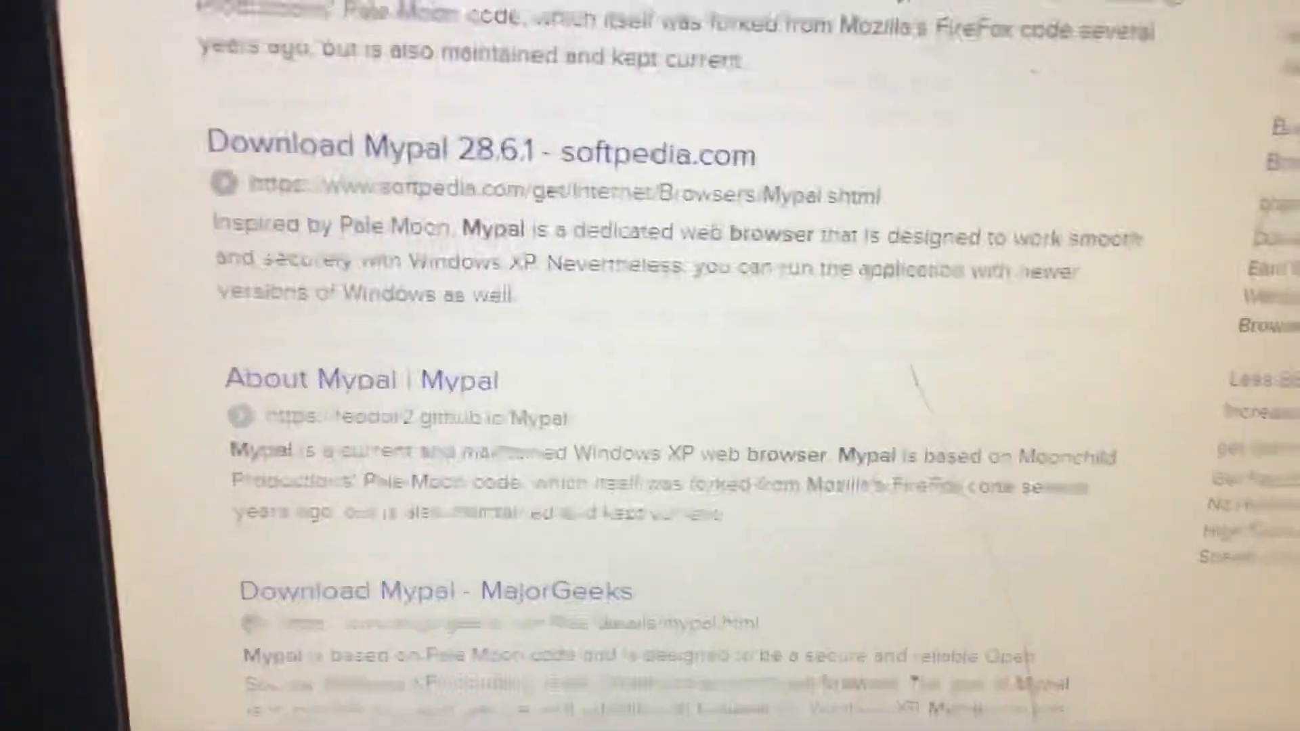
{"action": "scroll", "scroll_direction": "down", "scroll_amount": 3}
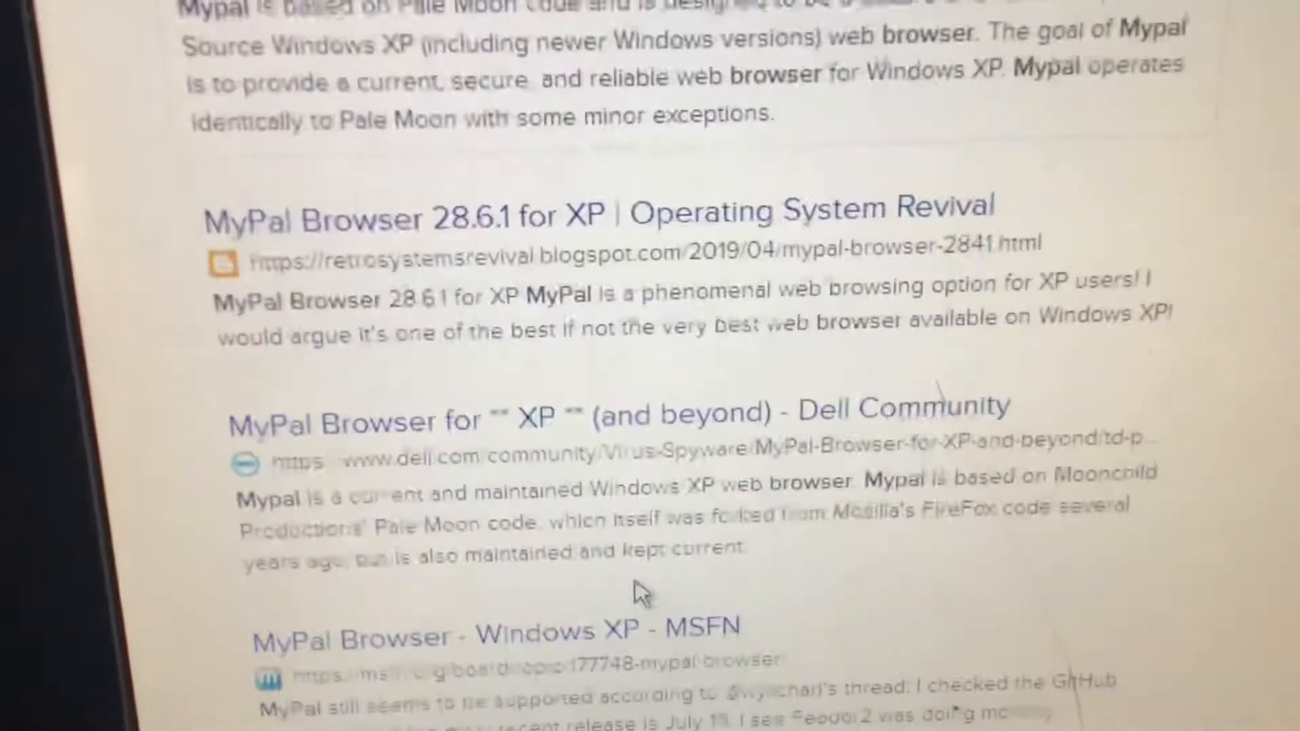
{"action": "scroll", "scroll_direction": "down", "scroll_amount": 3}
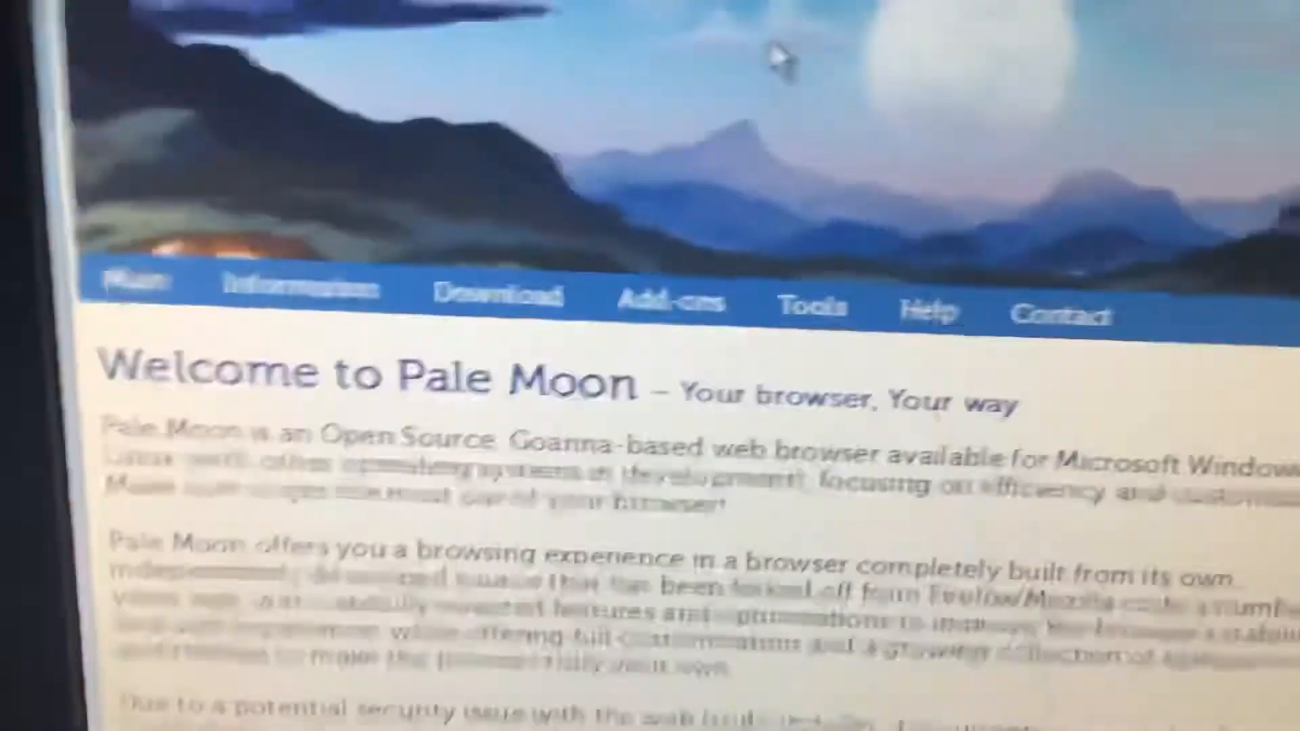
- Go to the Pale Moon extensions catalogue from the Add-ons menu
{"action": "left_click", "coordinate": [779, 232]}
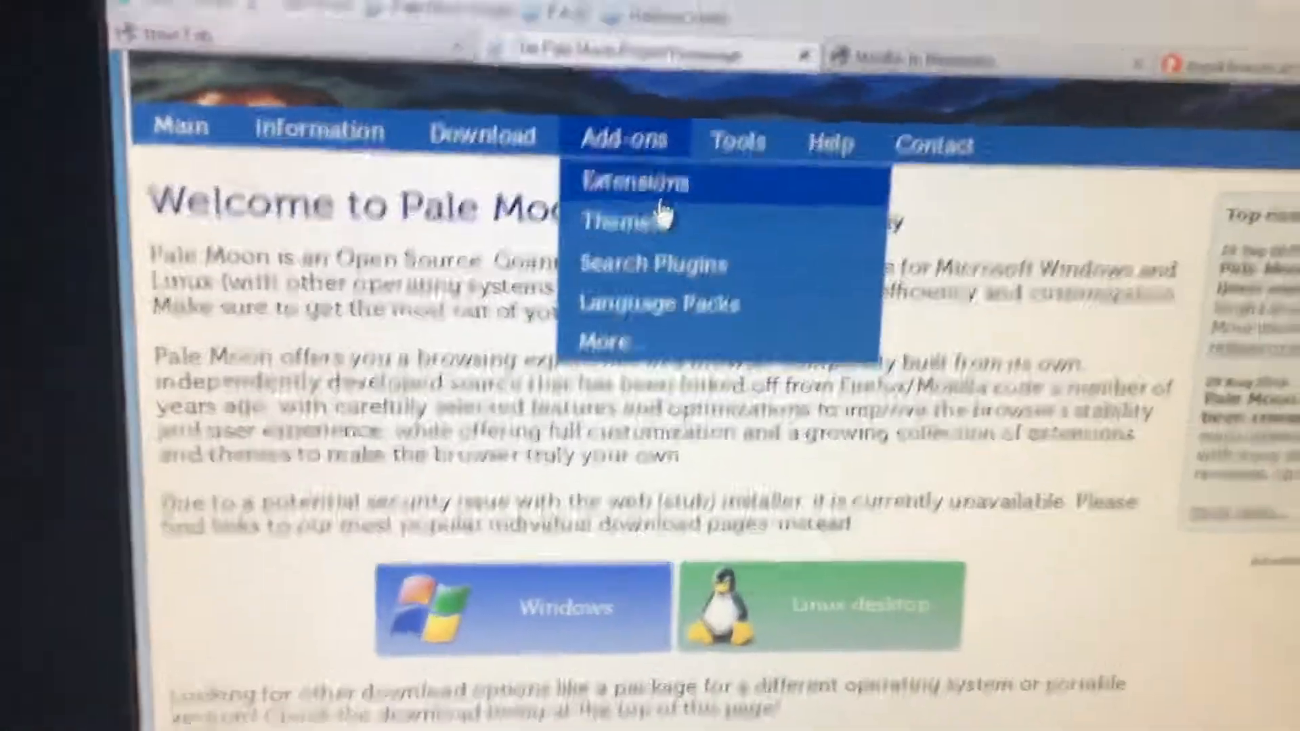
{"action": "left_click", "coordinate": [635, 180]}
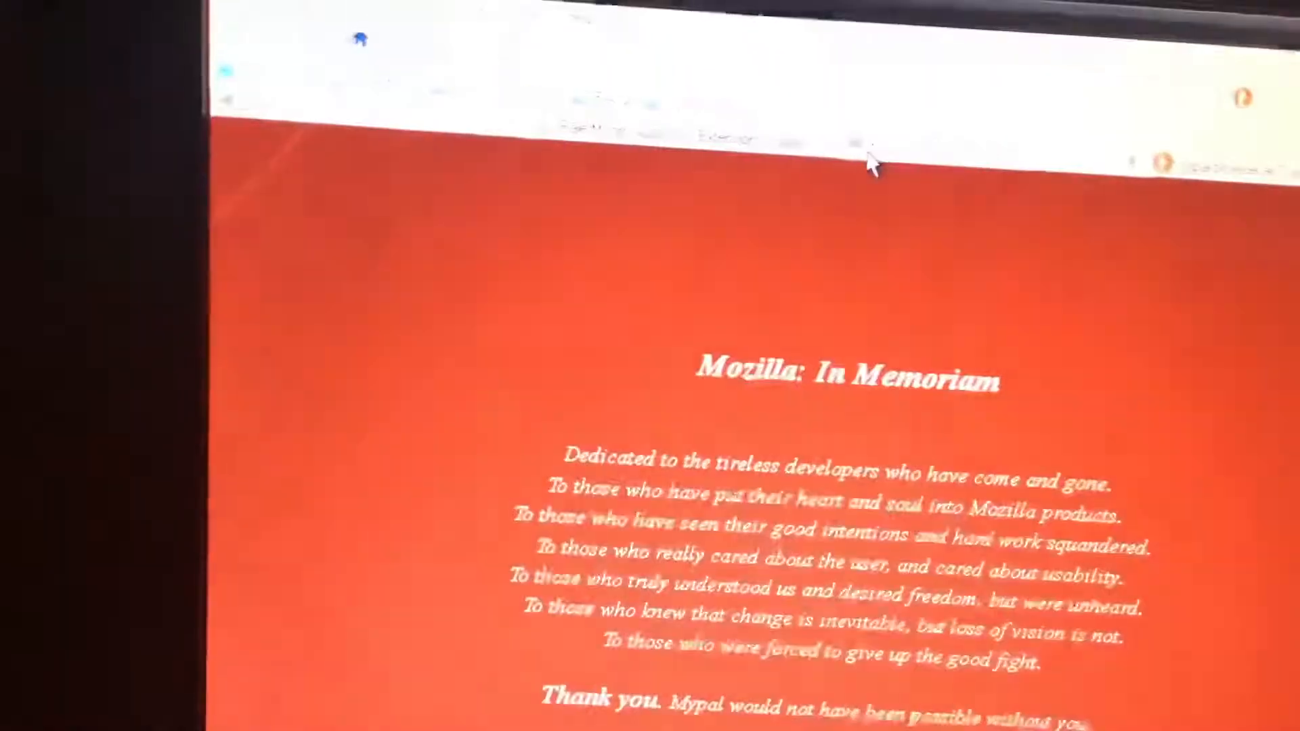
- Add a blank new tab beside the existing Pale Moon and DuckDuckGo tabs
{"action": "left_click", "coordinate": [290, 122]}
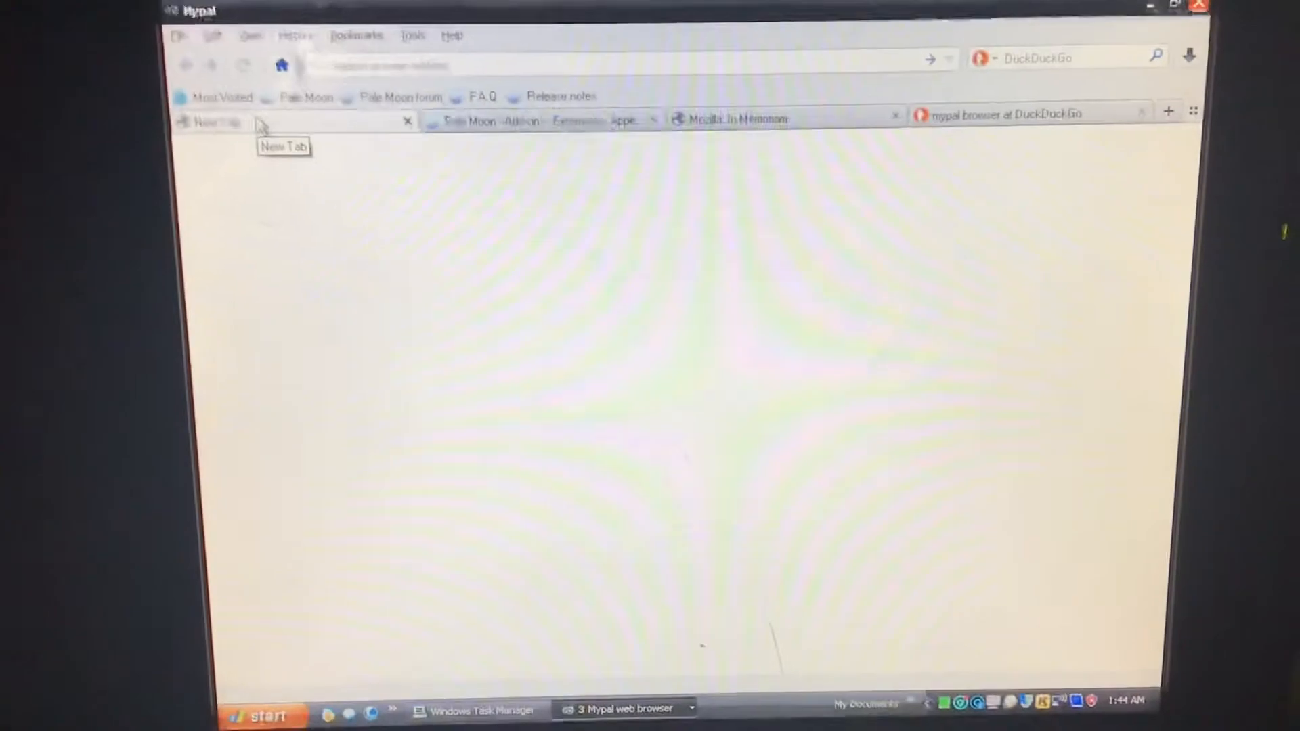